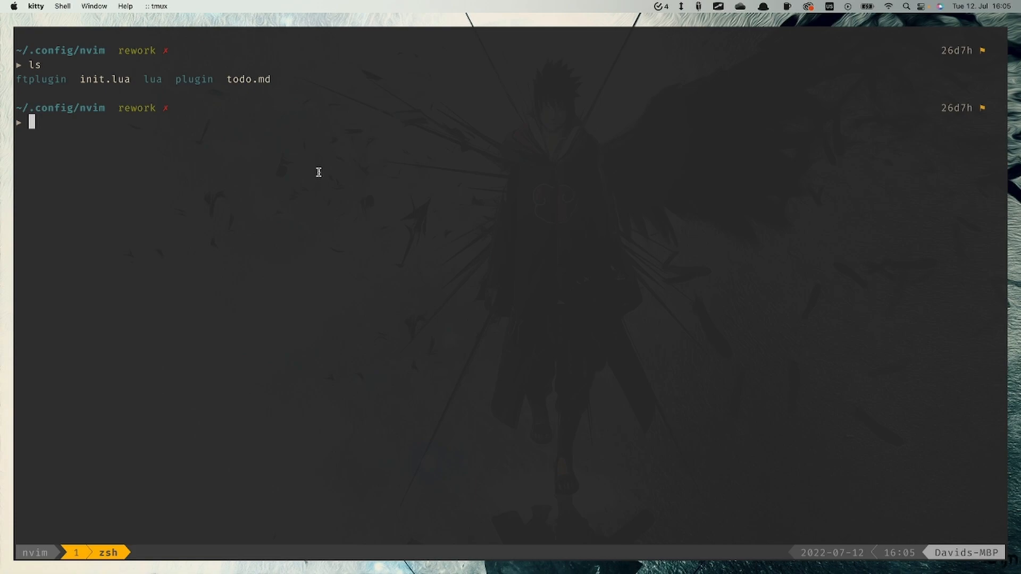
Step: Launch Neovim on the ~/.config/nvim directory with 'vi .' from the zsh prompt
type("vi .")
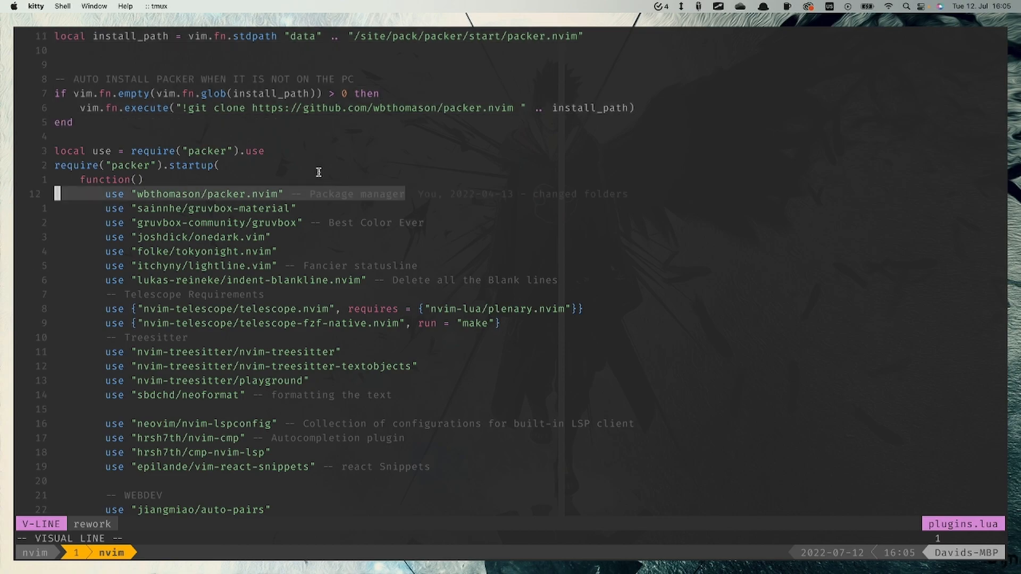
key("Escape")
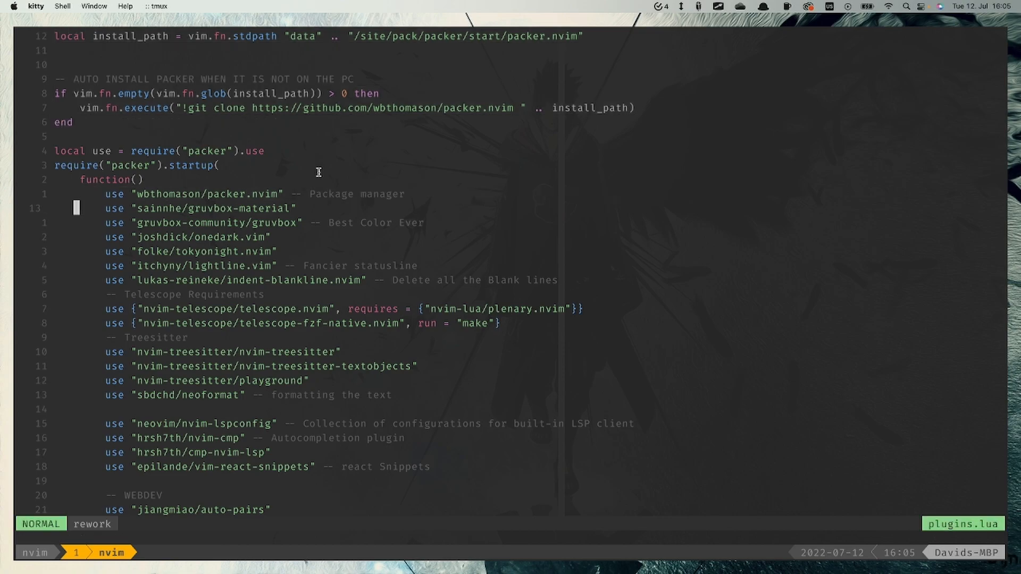
key("V")
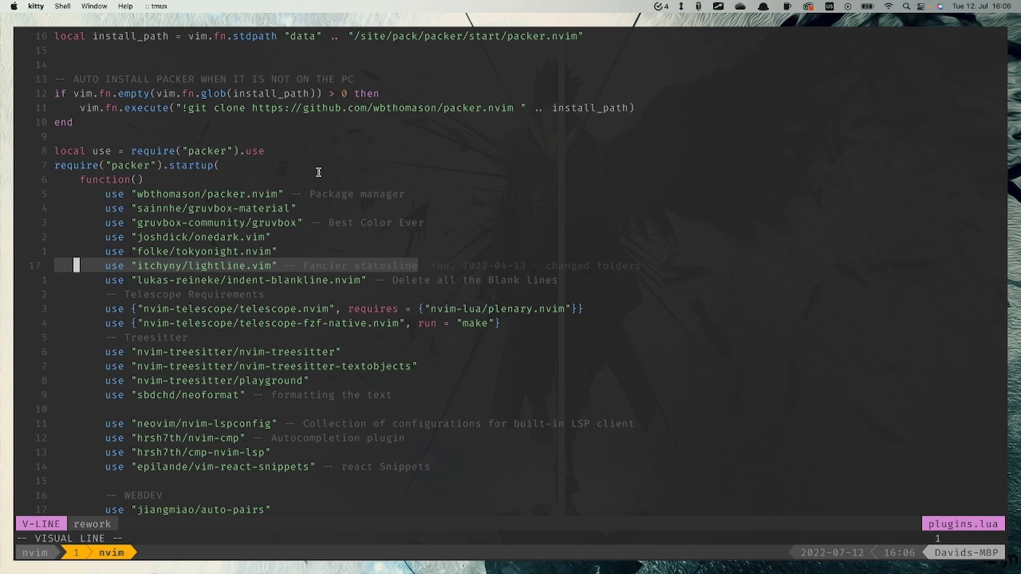
key("j")
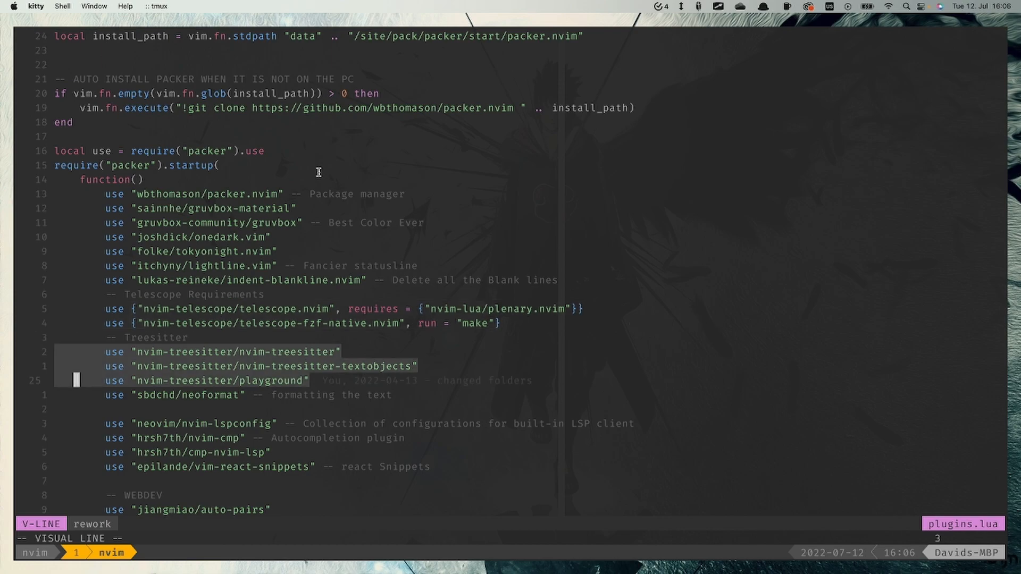
key("j")
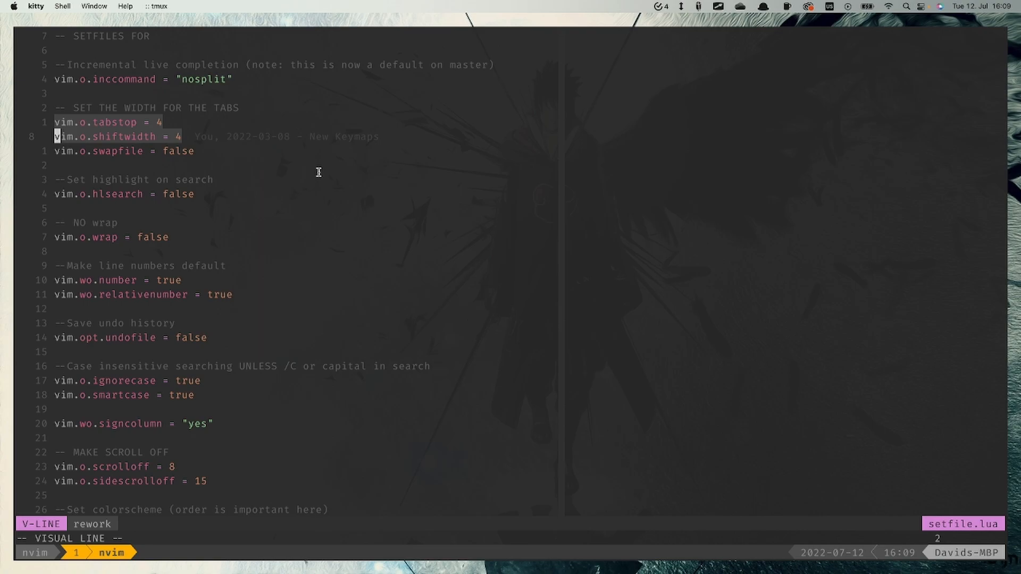
key("j")
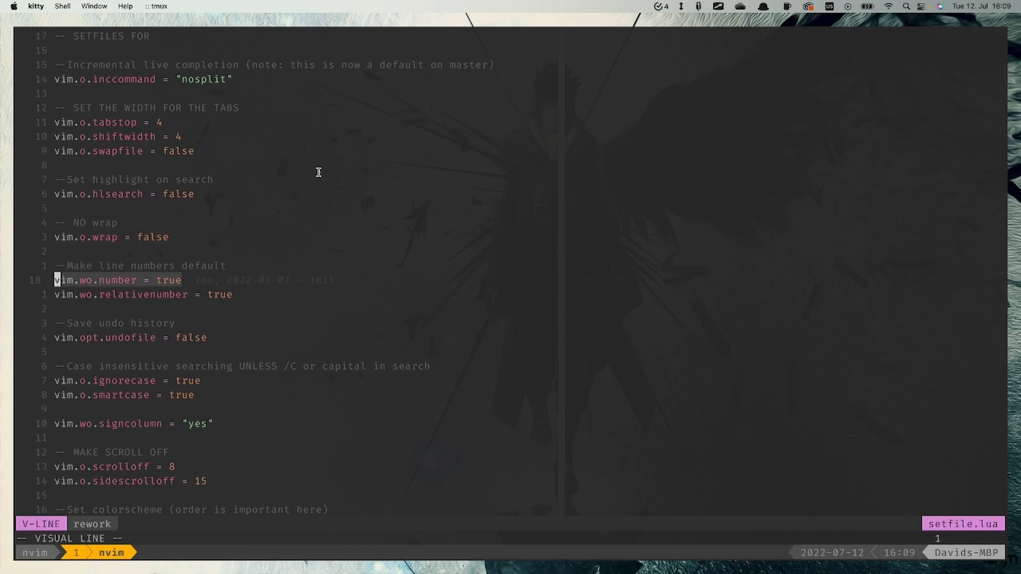
key("j")
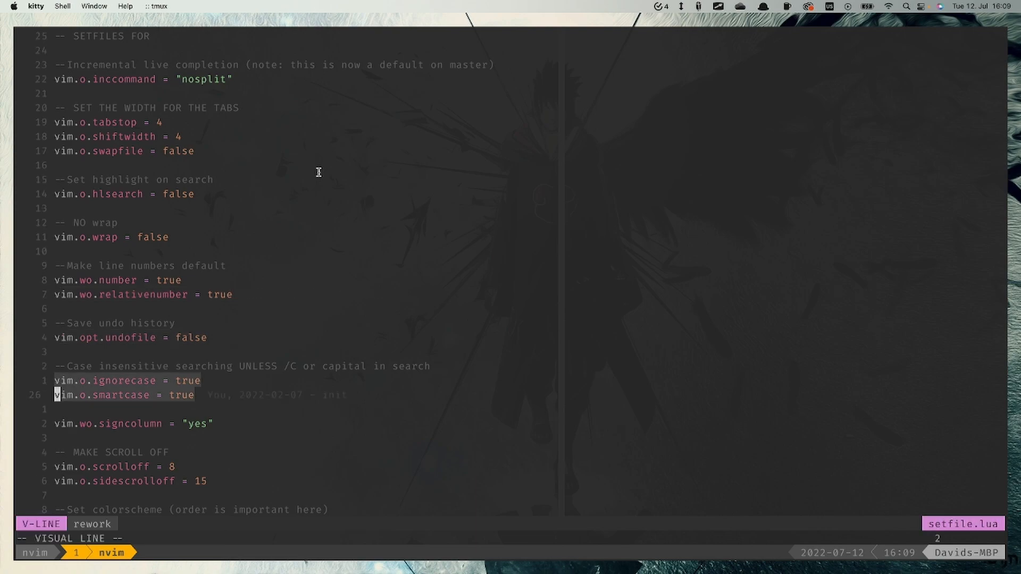
scroll("down", 3)
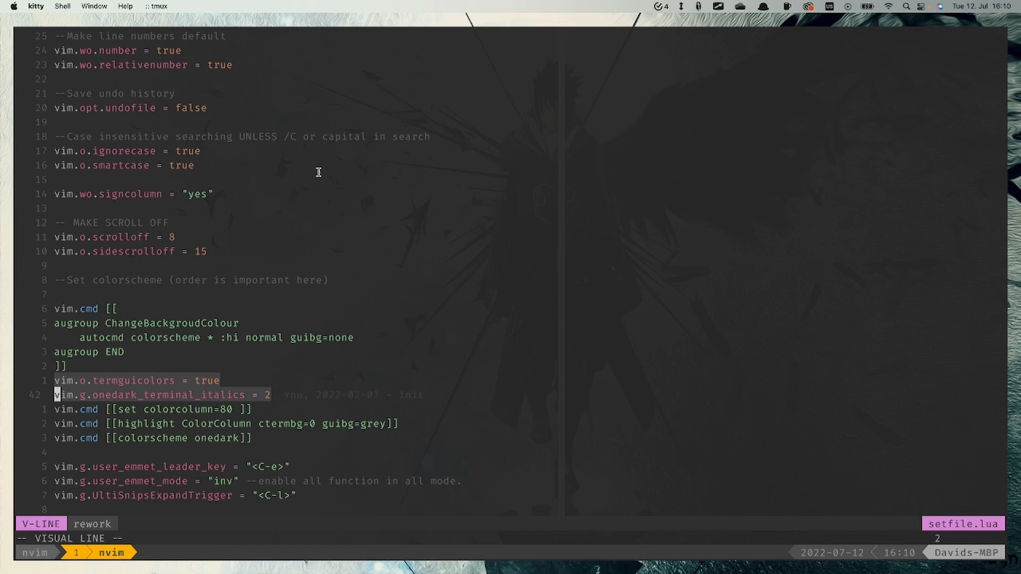
key("Escape")
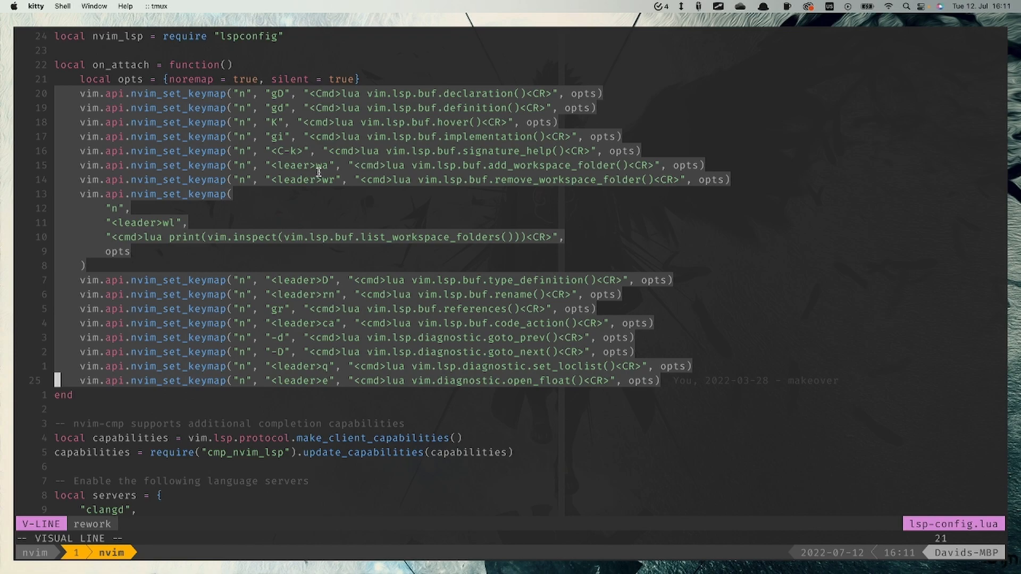
Step: Scroll down through lsp-config.lua to the ls_emmet language server block
scroll("down", 3)
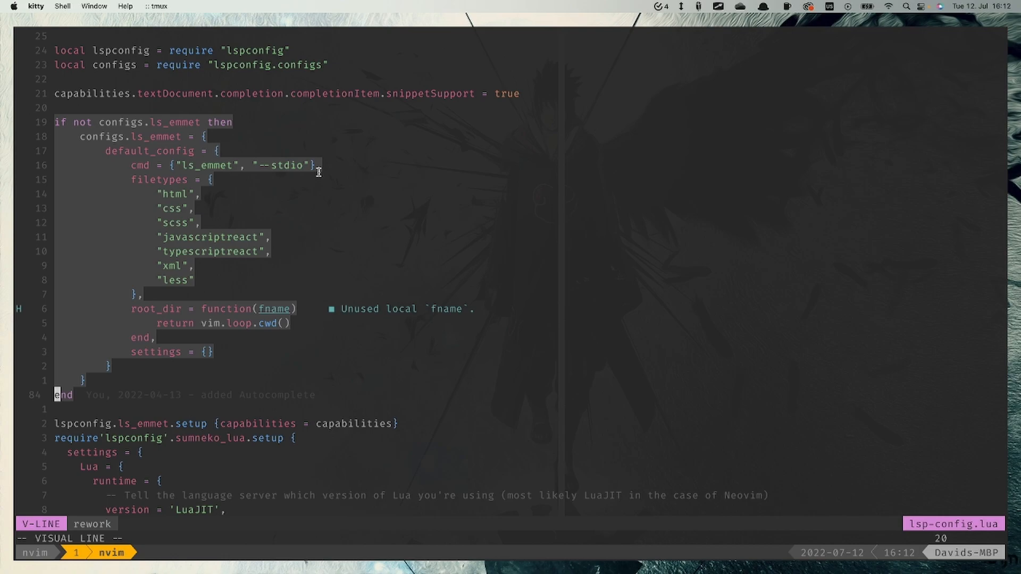
scroll("down", 3)
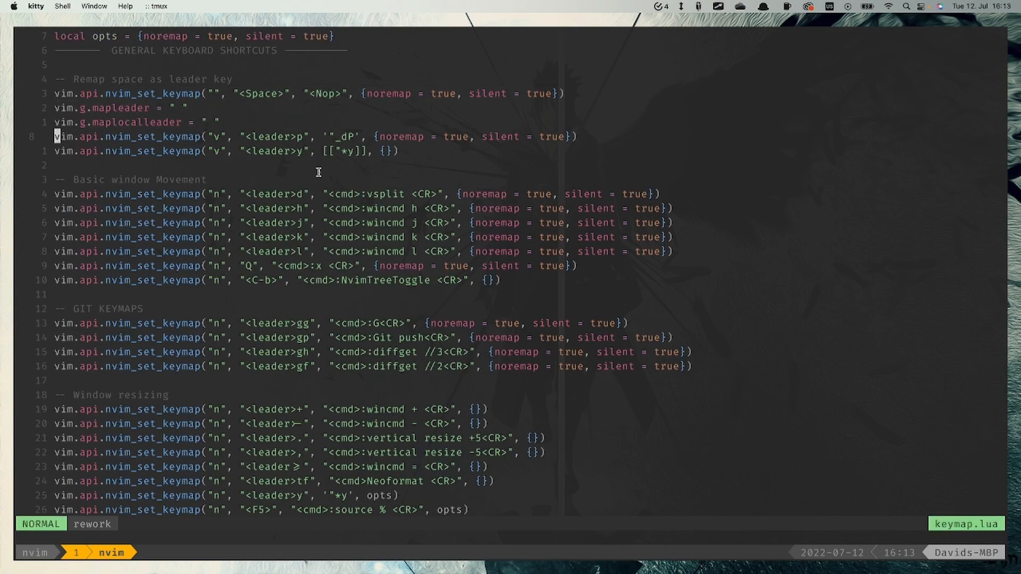
Step: Line-select the leader key and window movement mappings in keymap.lua for review
key("V")
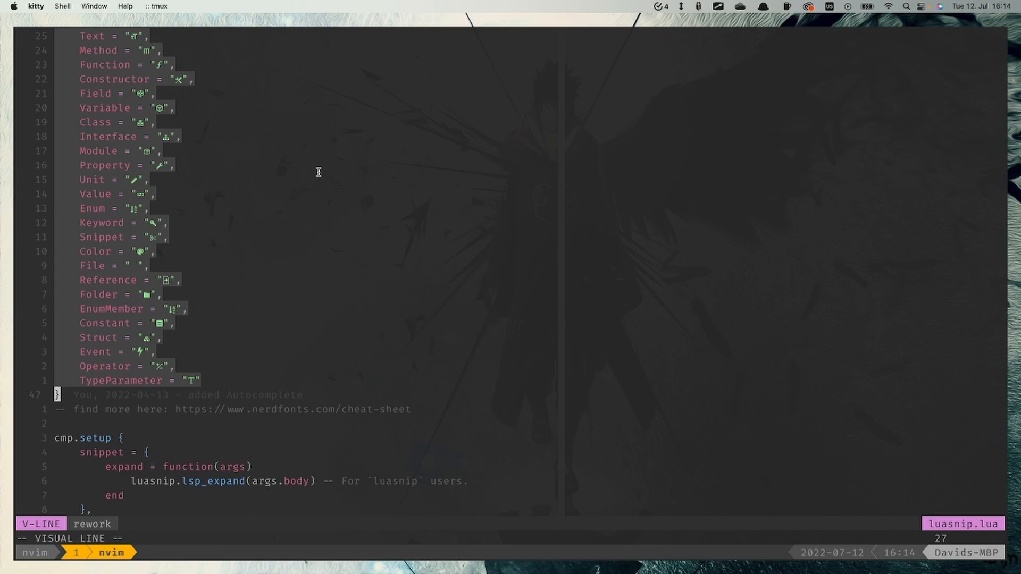
Step: Scroll luasnip.lua down past the kind icons table toward the cmp mapping table
scroll("down", 3)
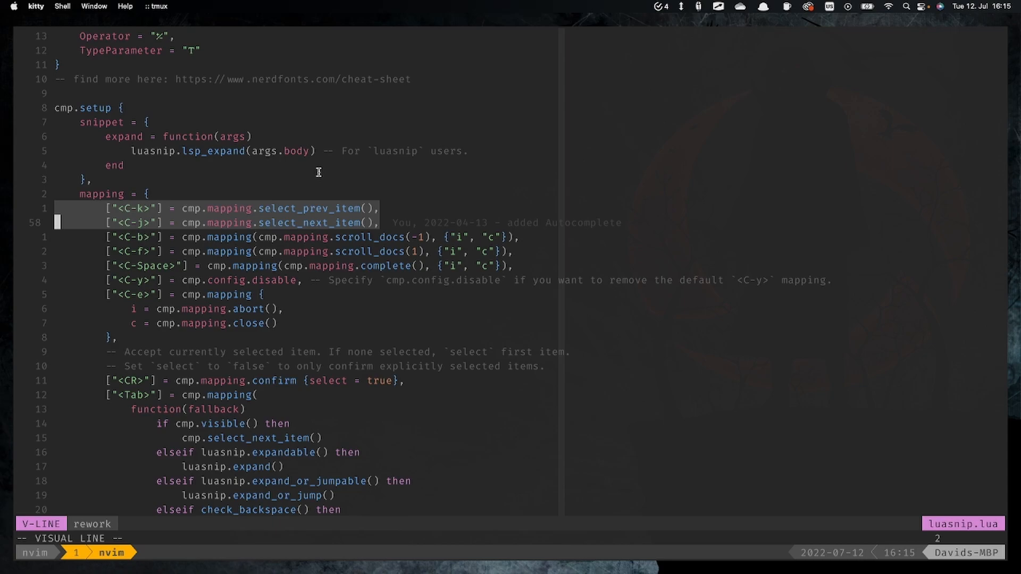
key("Escape")
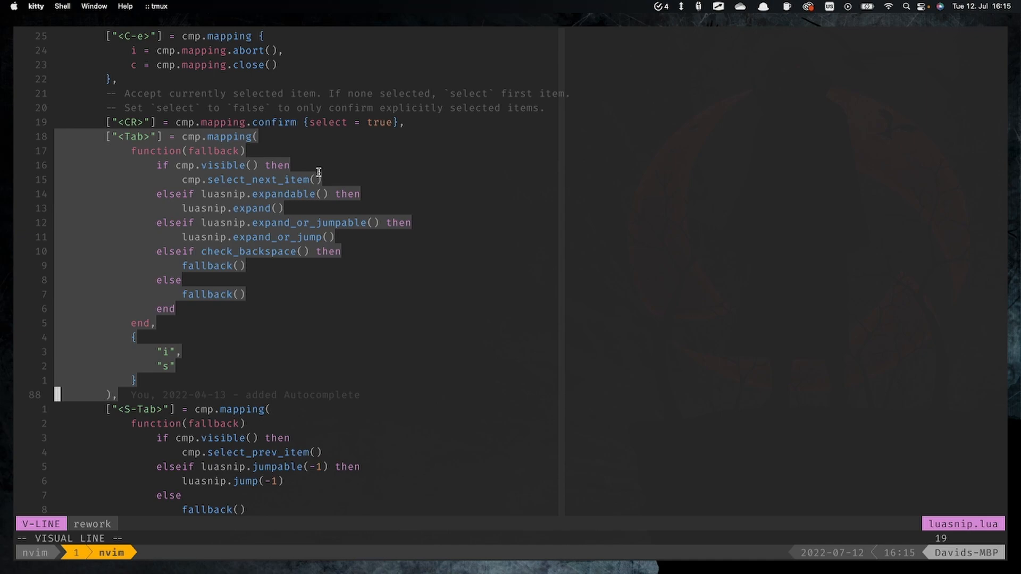
scroll("down", 3)
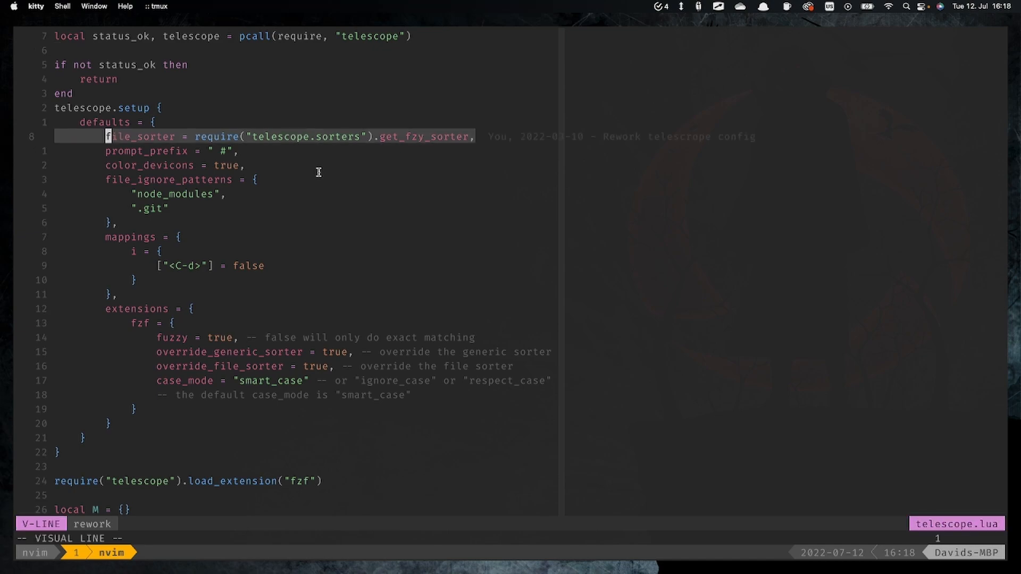
Step: Deselect the file_sorter line in telescope.lua, then line-select the next block for review
key("Escape")
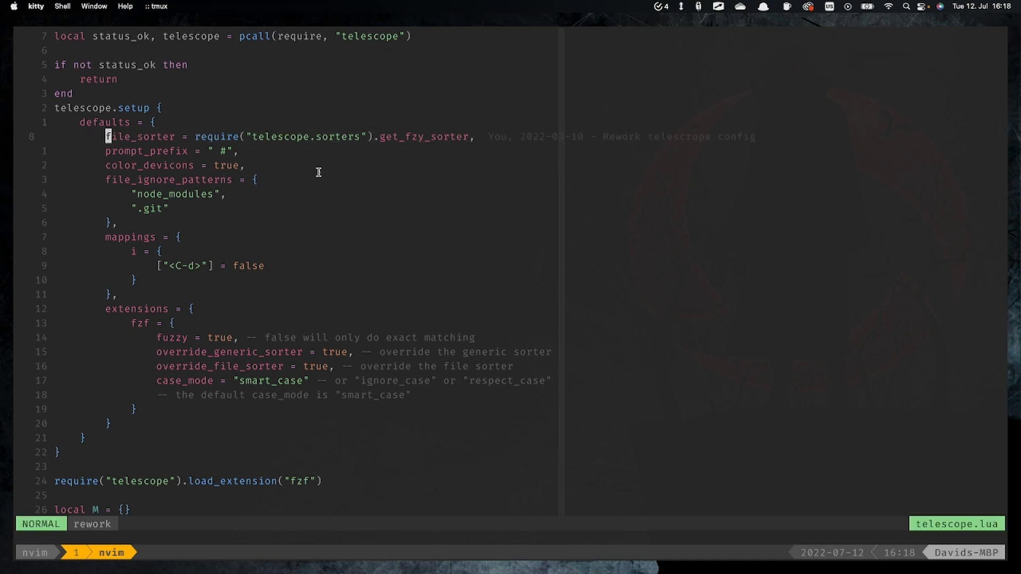
key("V")
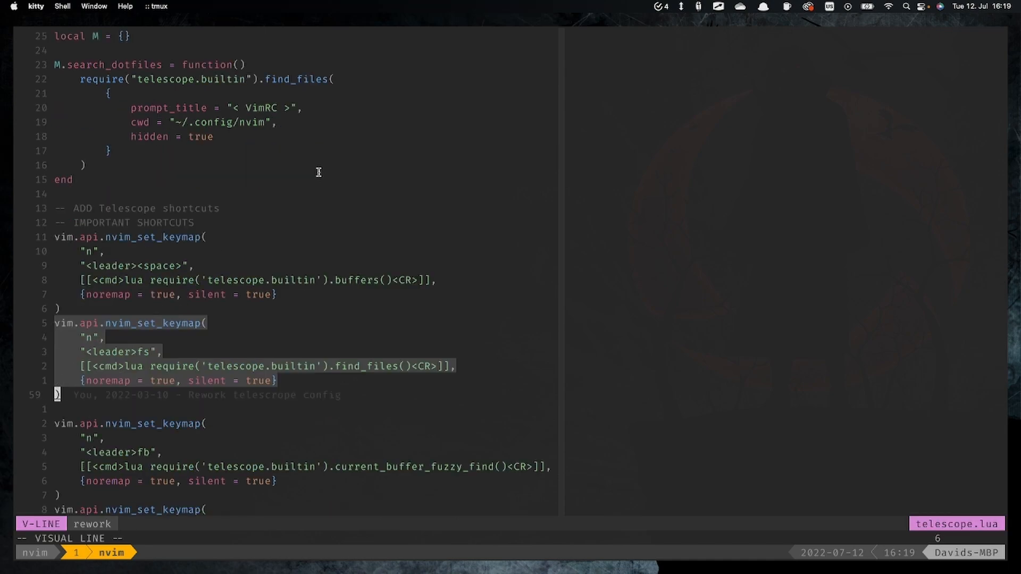
scroll("down", 3)
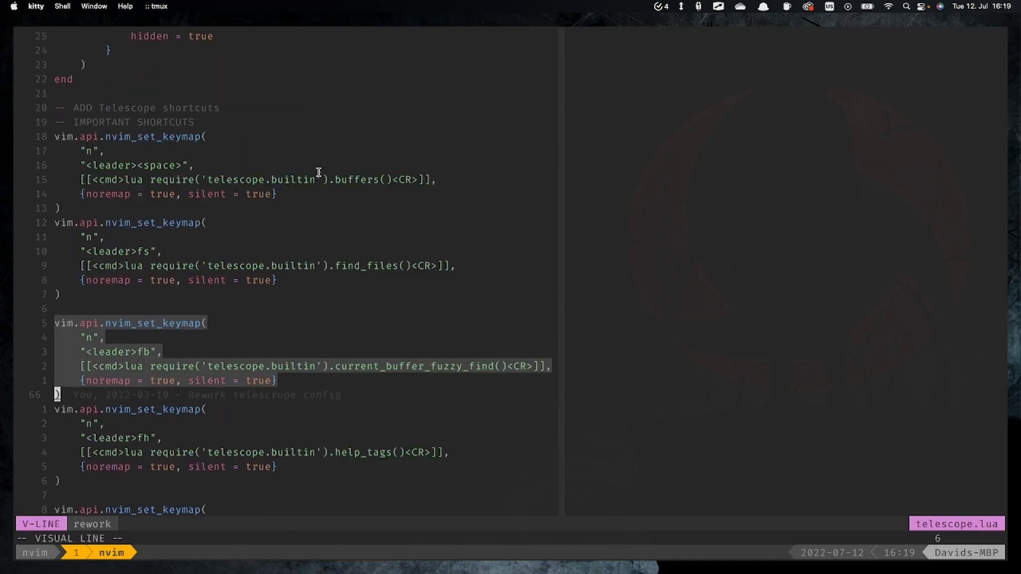